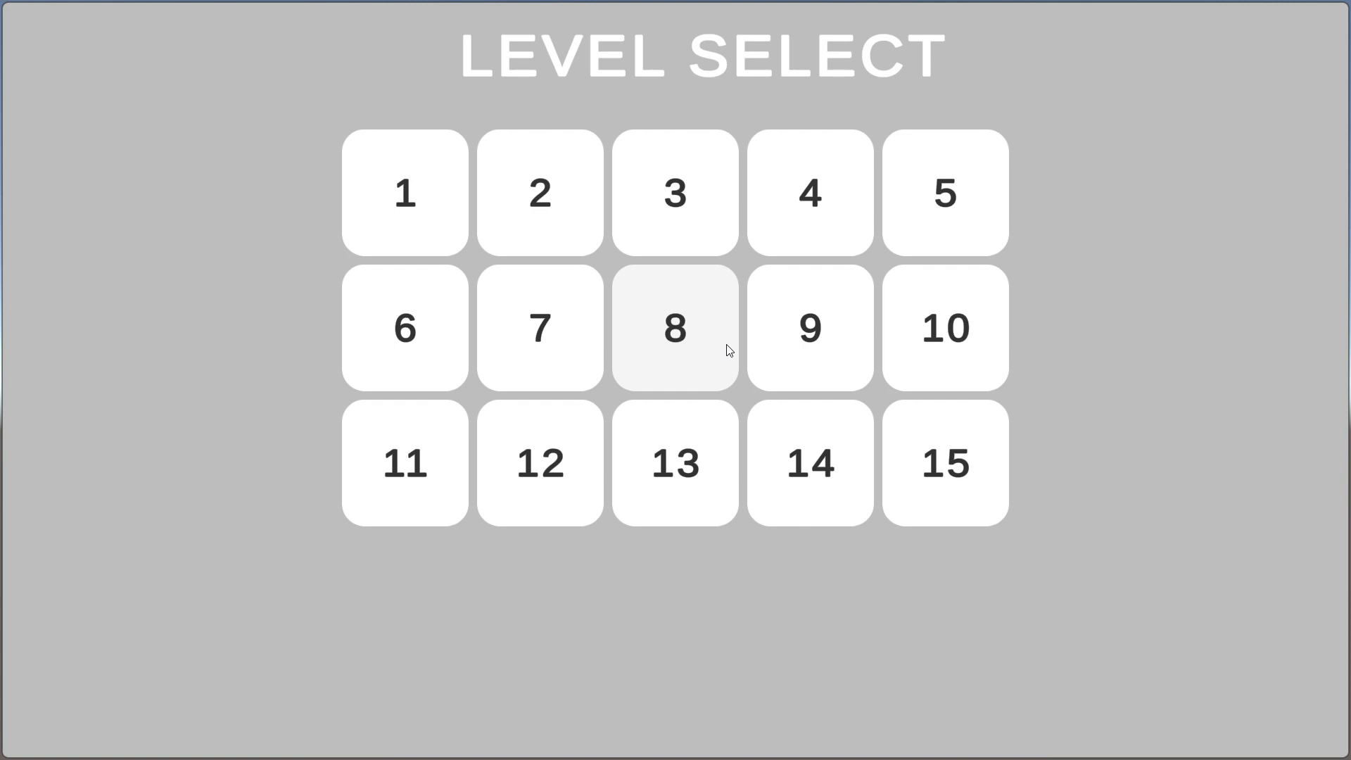
mouse_move(109, 721)
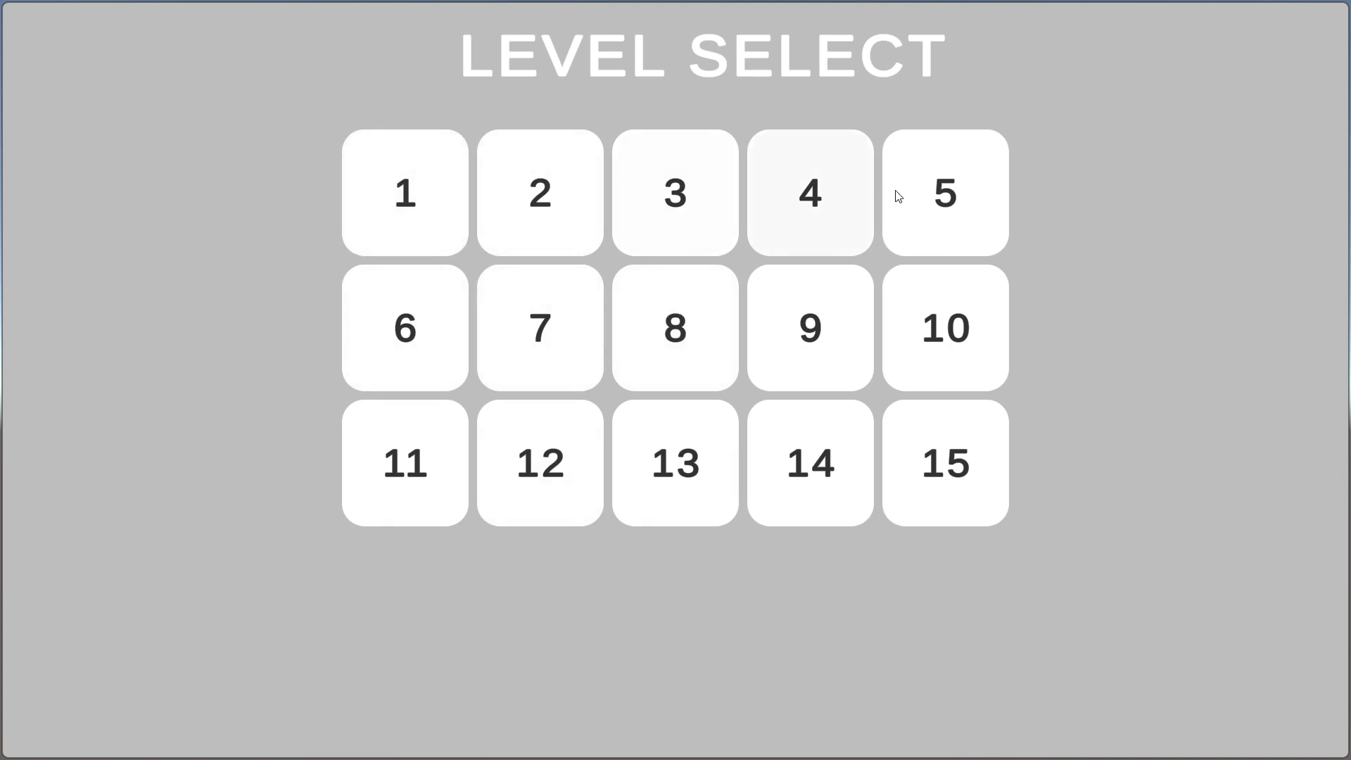
Start levels 4, 8, 11, 12 and 2 from the Level Select grid
left_click(404, 327)
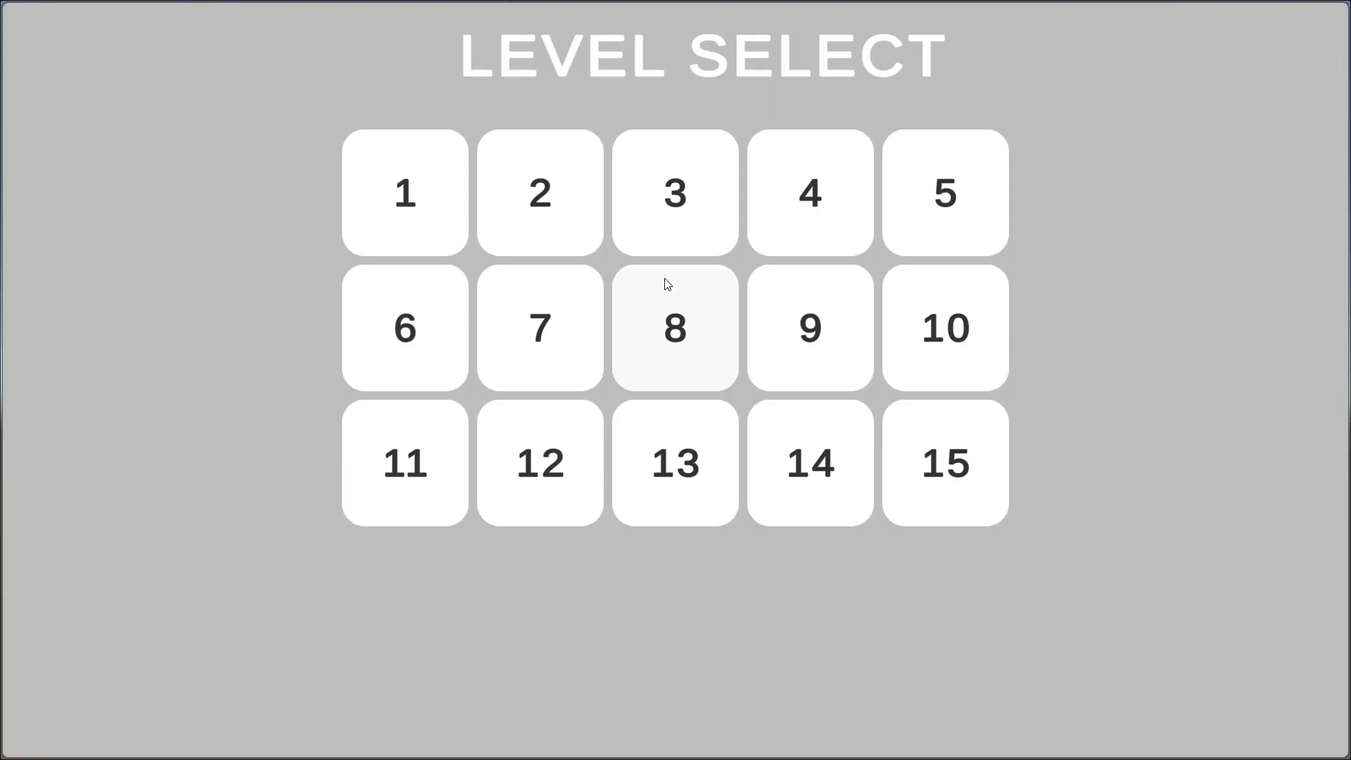
left_click(675, 327)
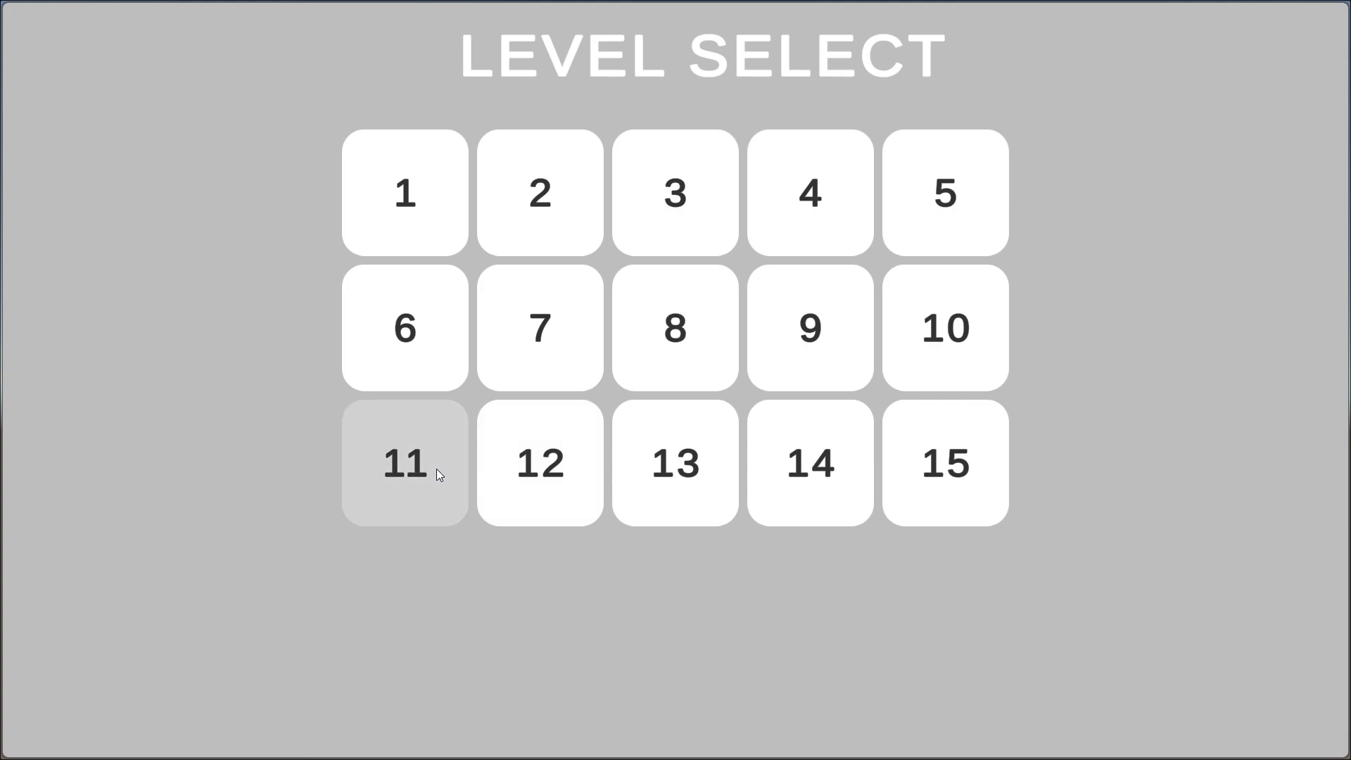
left_click(405, 463)
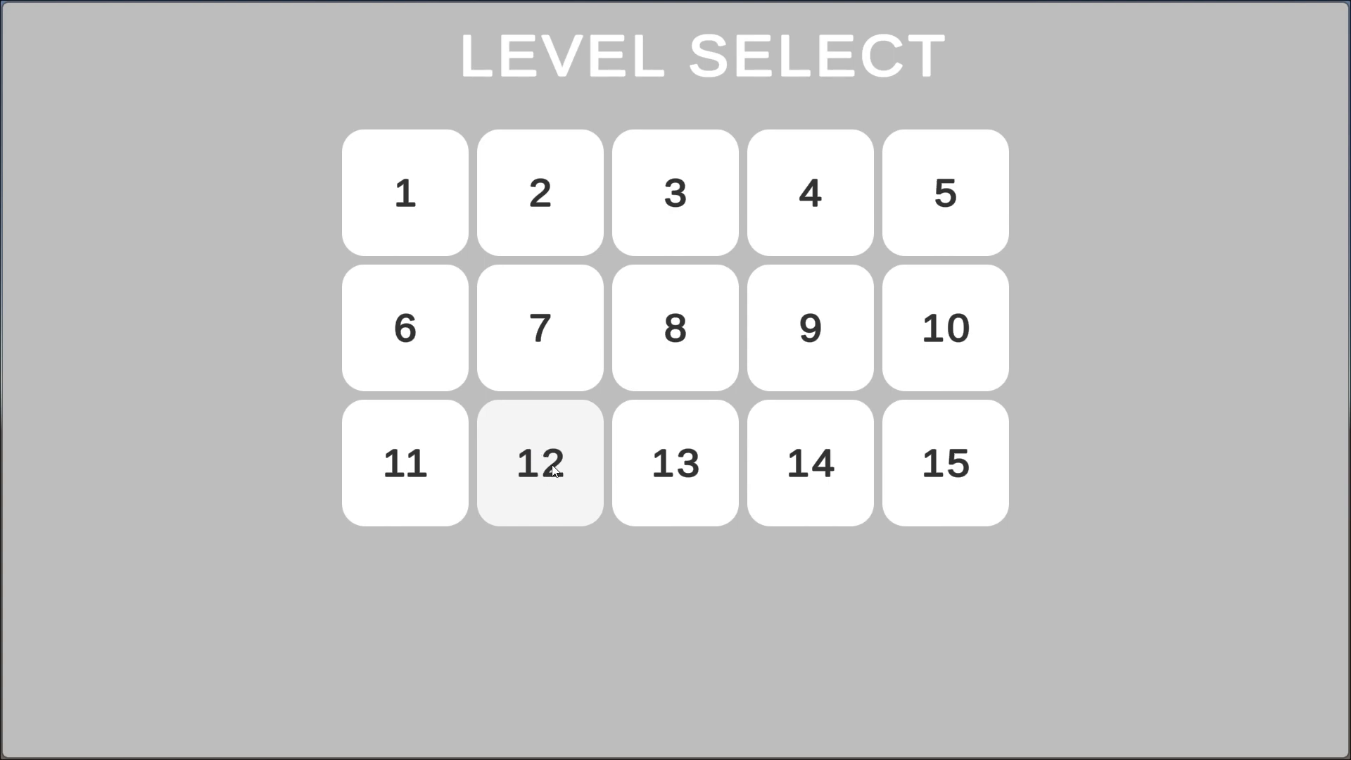
left_click(540, 464)
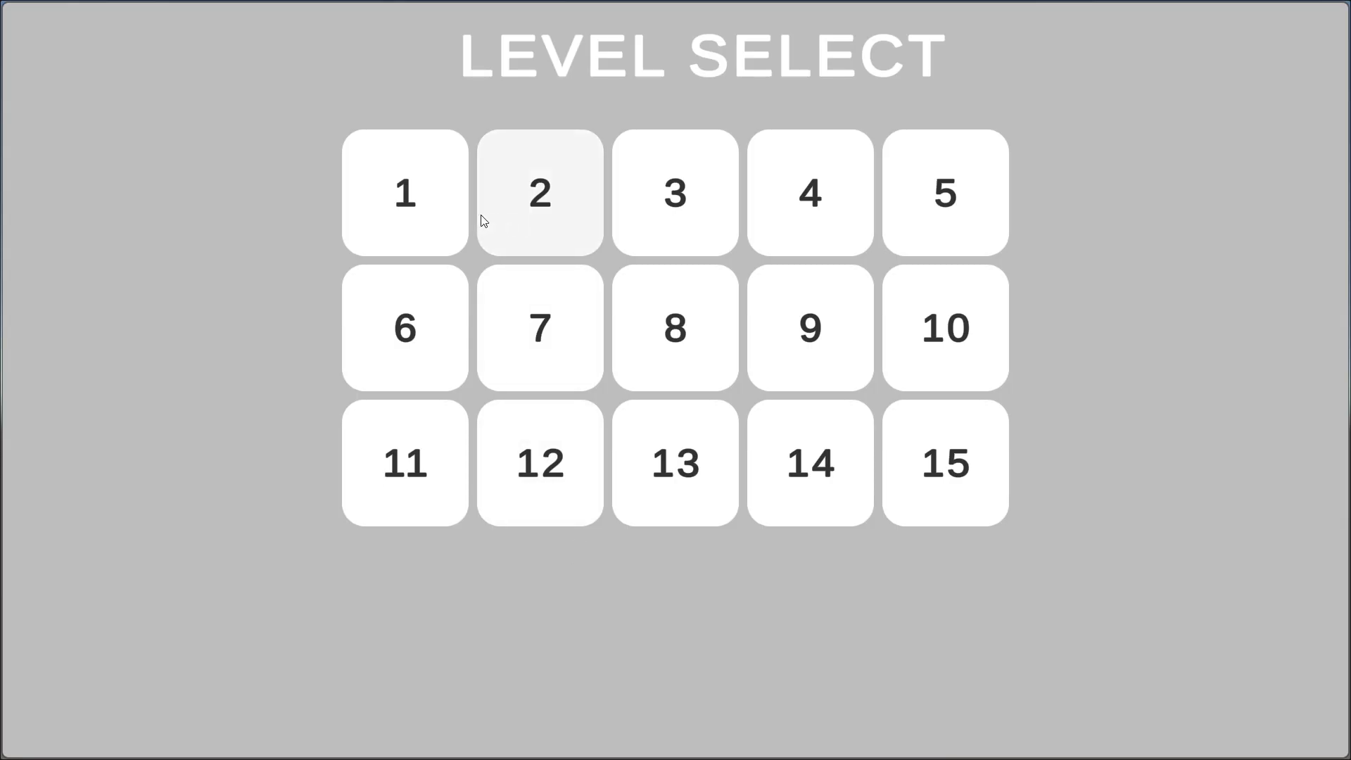
left_click(540, 192)
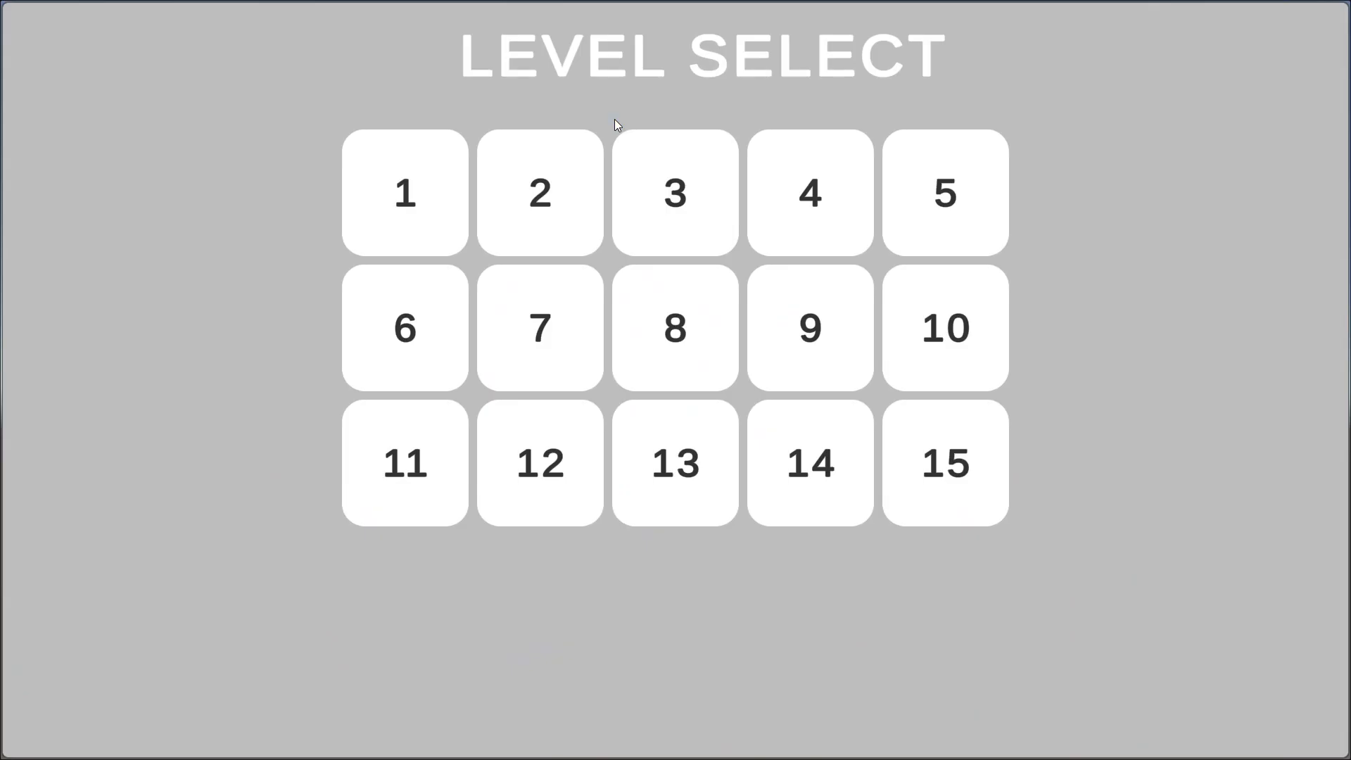
Enter Level 1, roll forward briefly with W, and exit with L
left_click(404, 191)
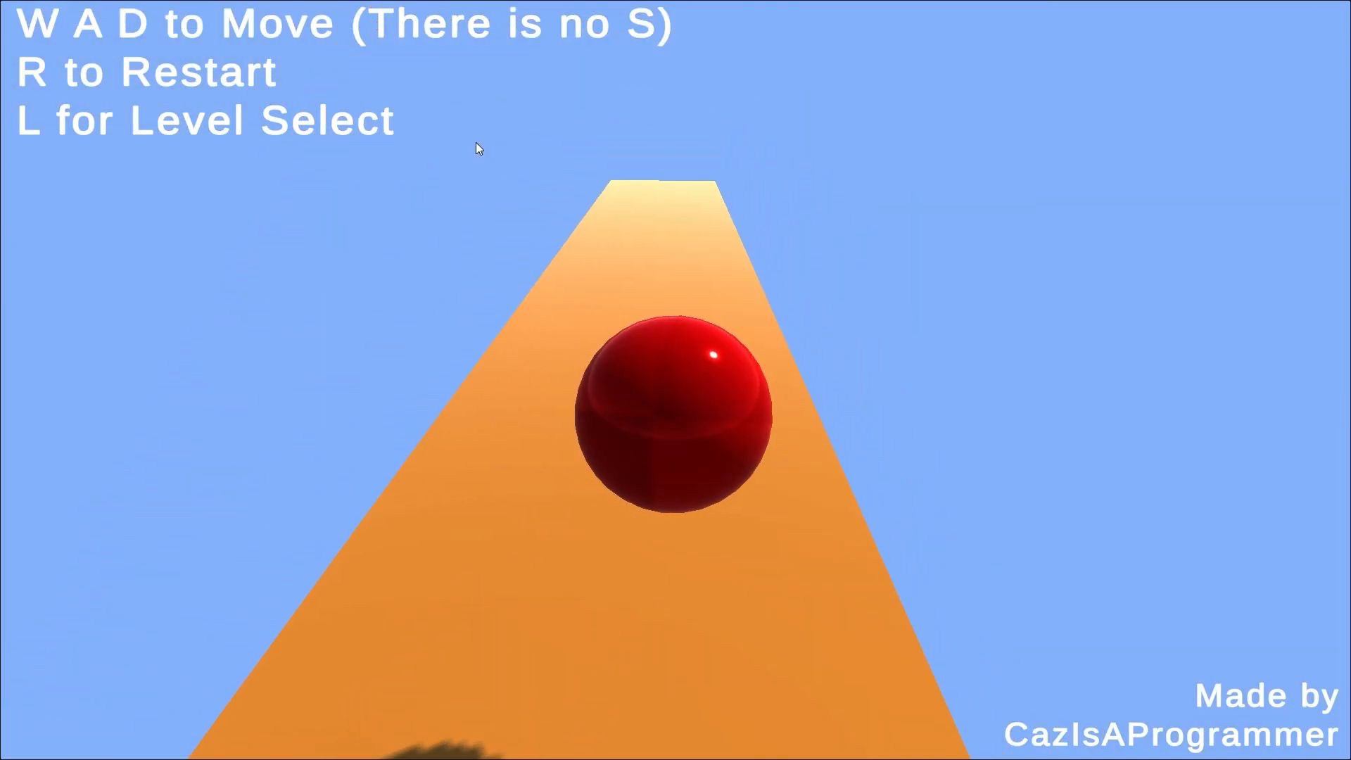
key("l")
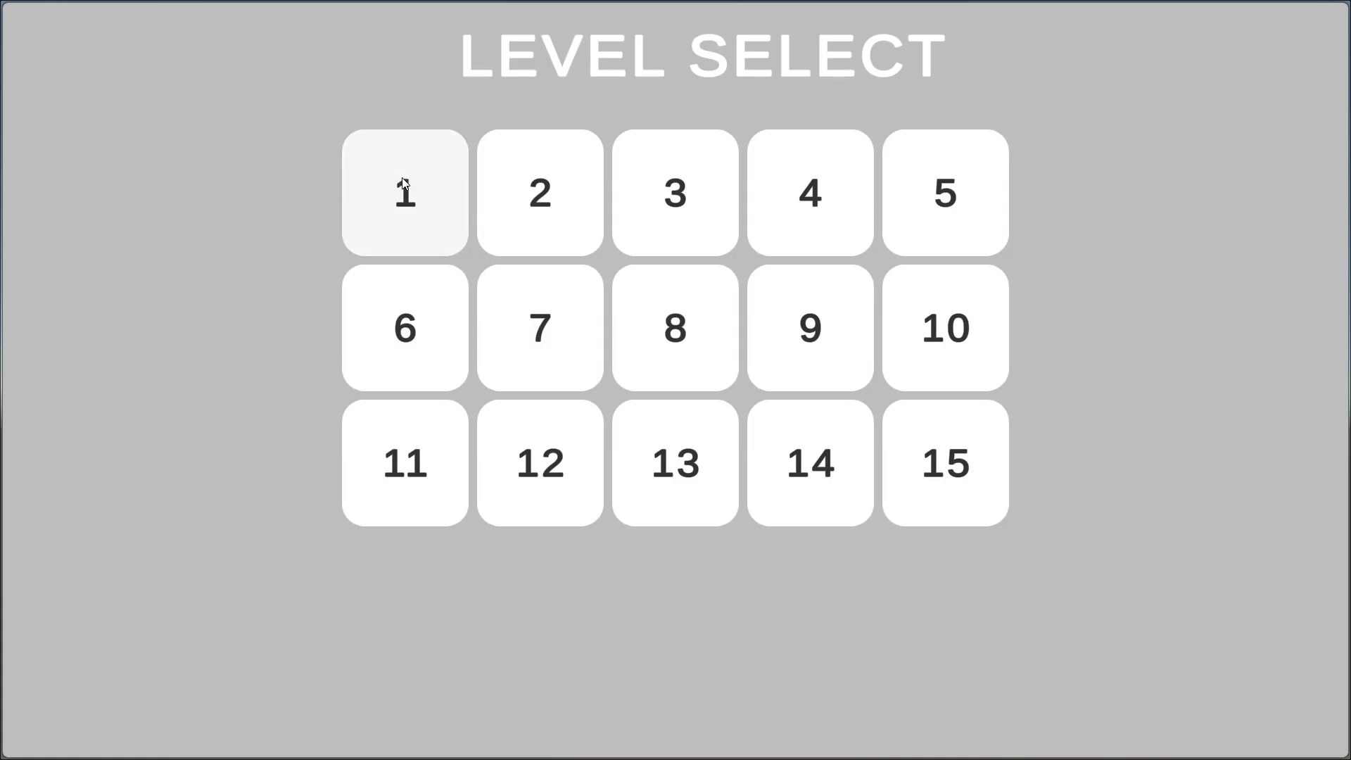
left_click(403, 191)
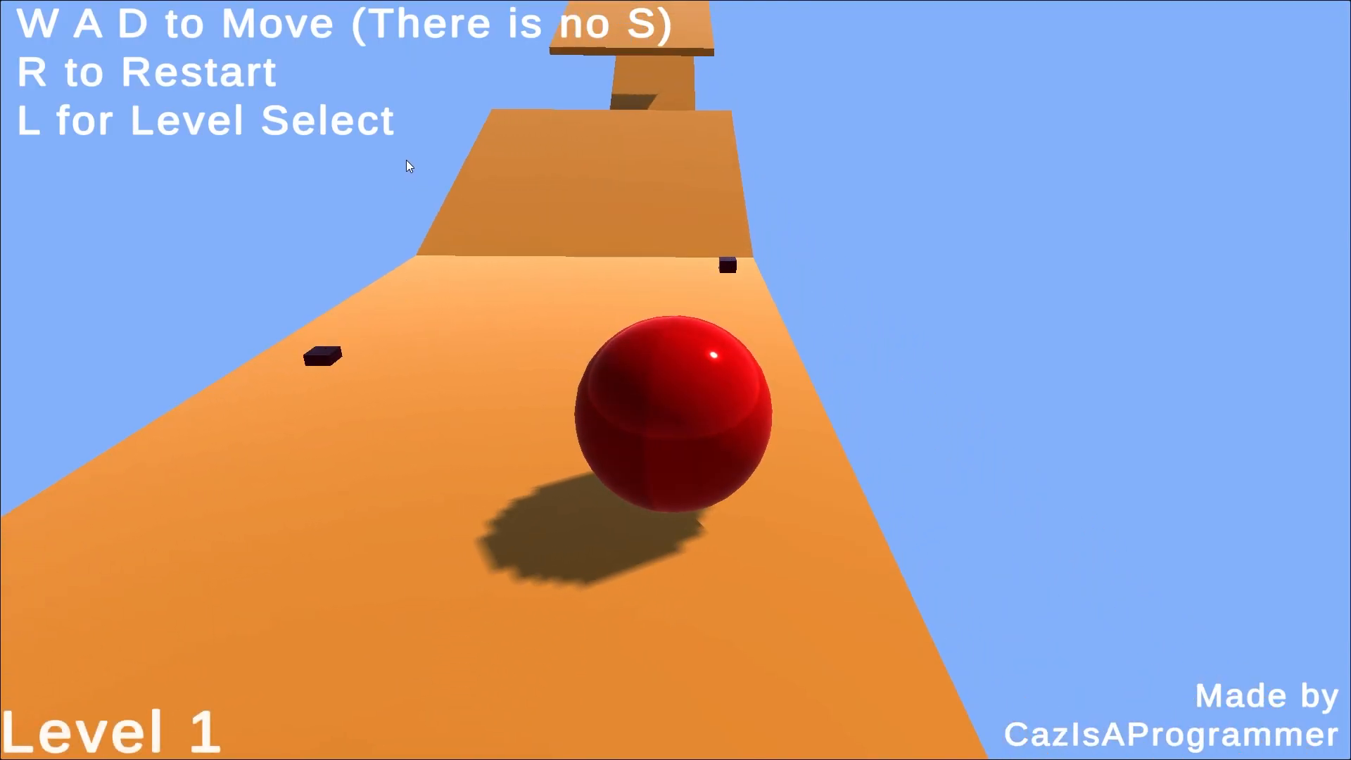
key("w")
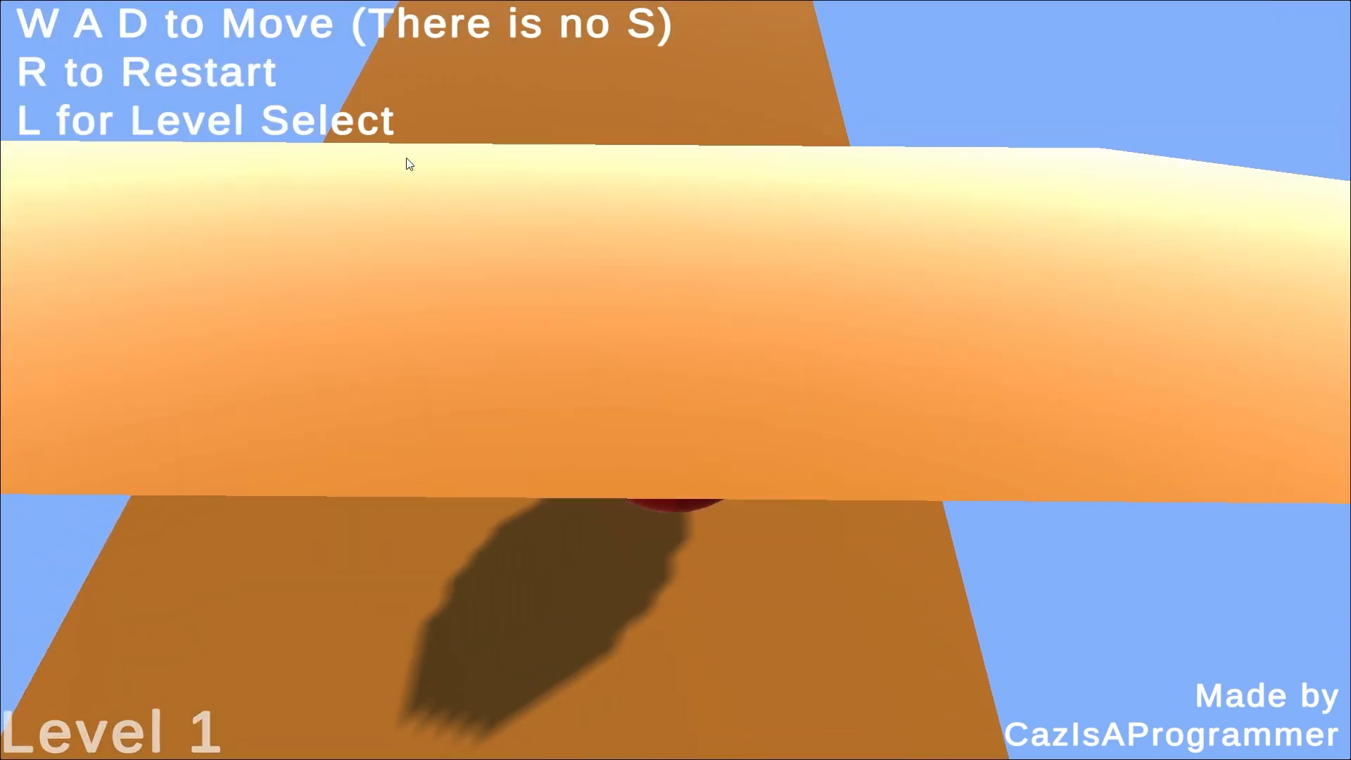
key("l")
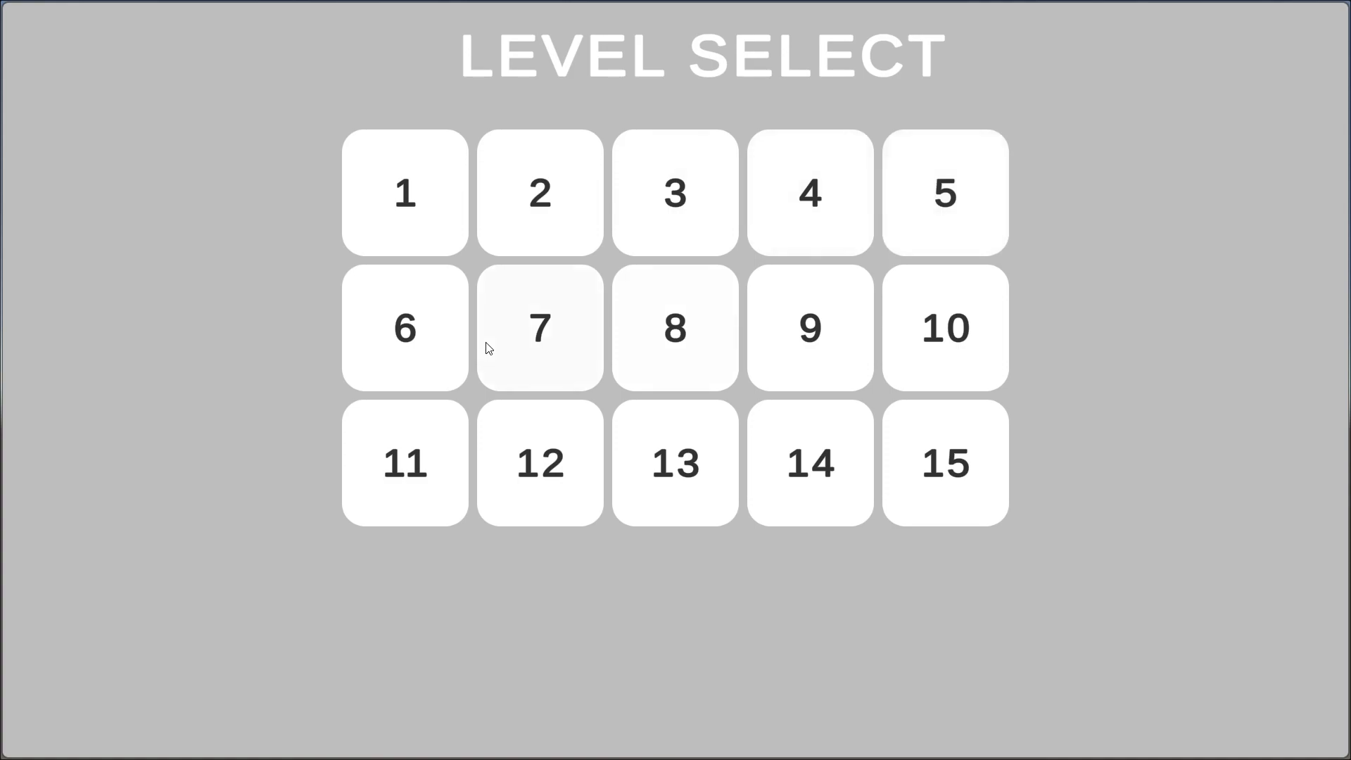
Select the Level 1 button on the fifteen-level grid to start Level 1
left_click(404, 328)
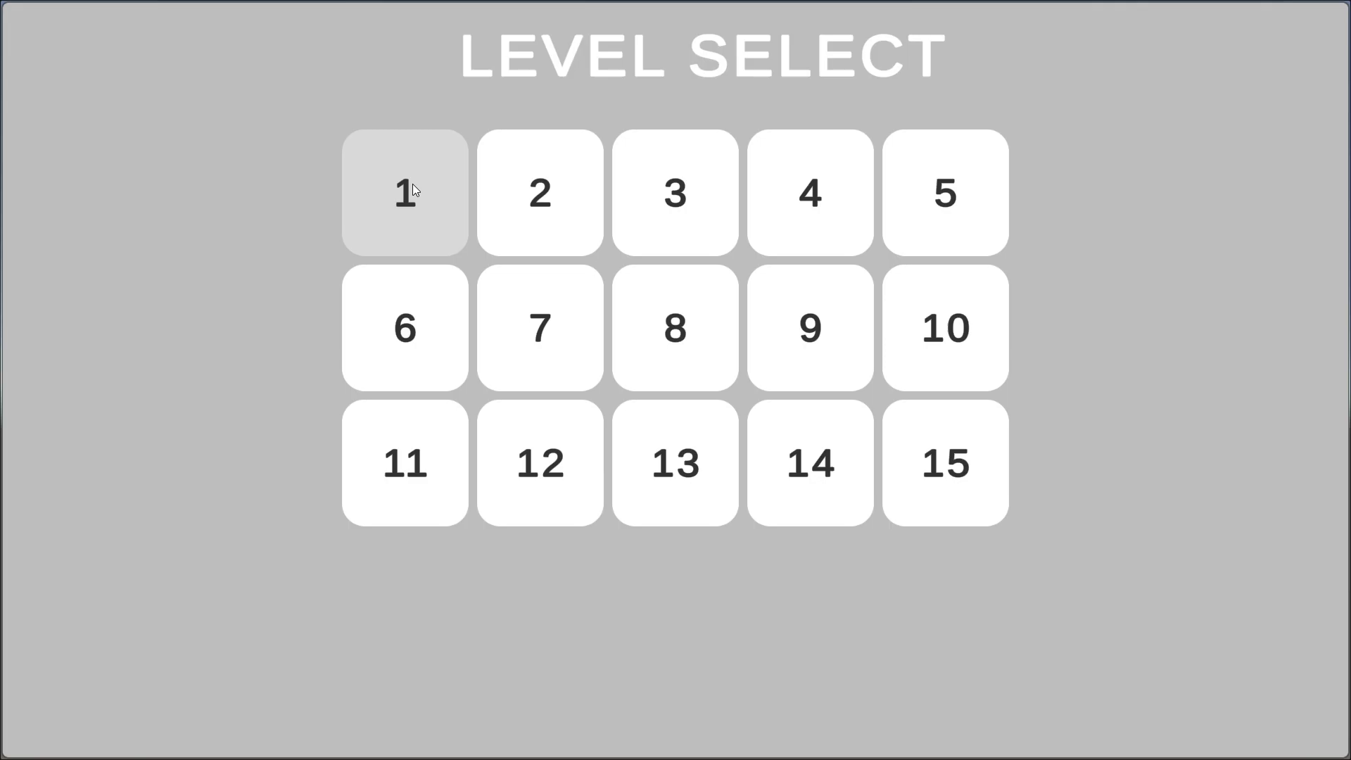
left_click(404, 327)
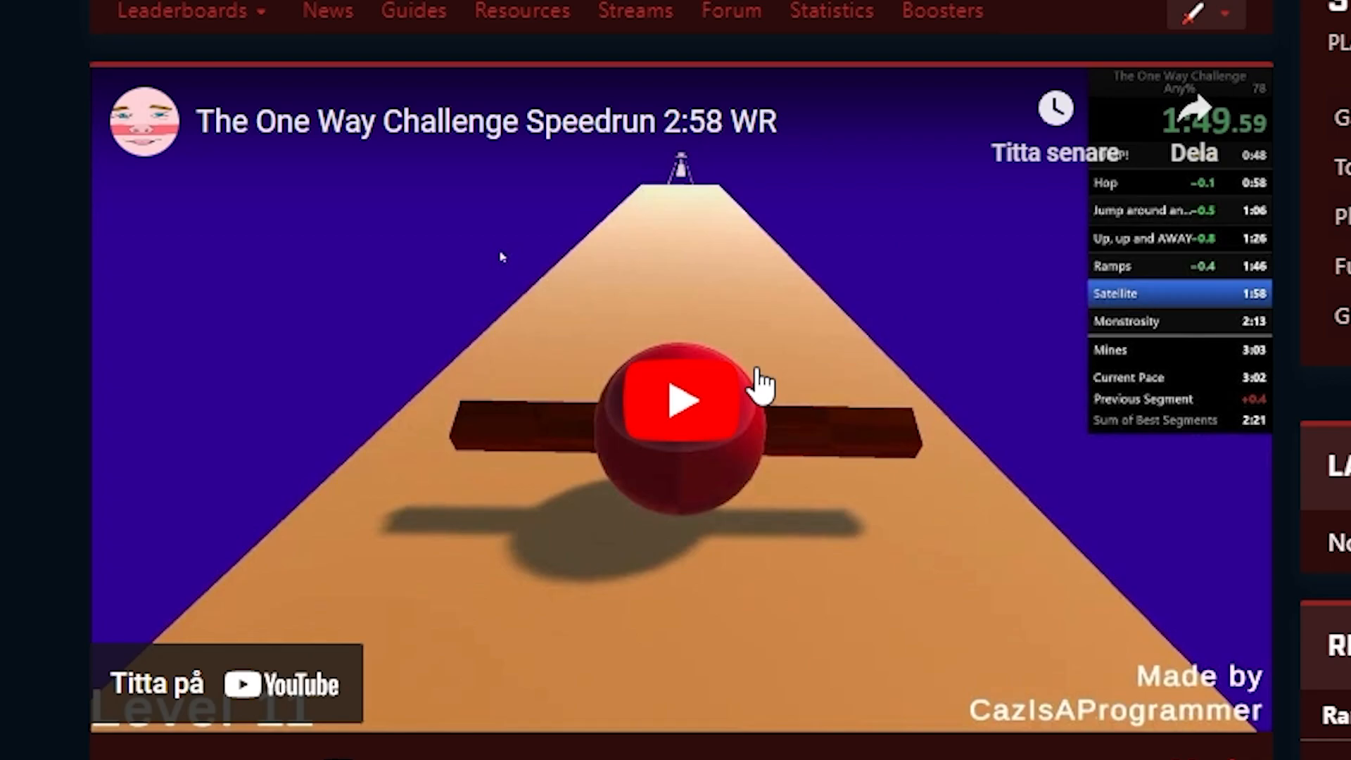
Play the record video, jump near the end, rewind to 2:45, pause at 2:55
left_click(680, 399)
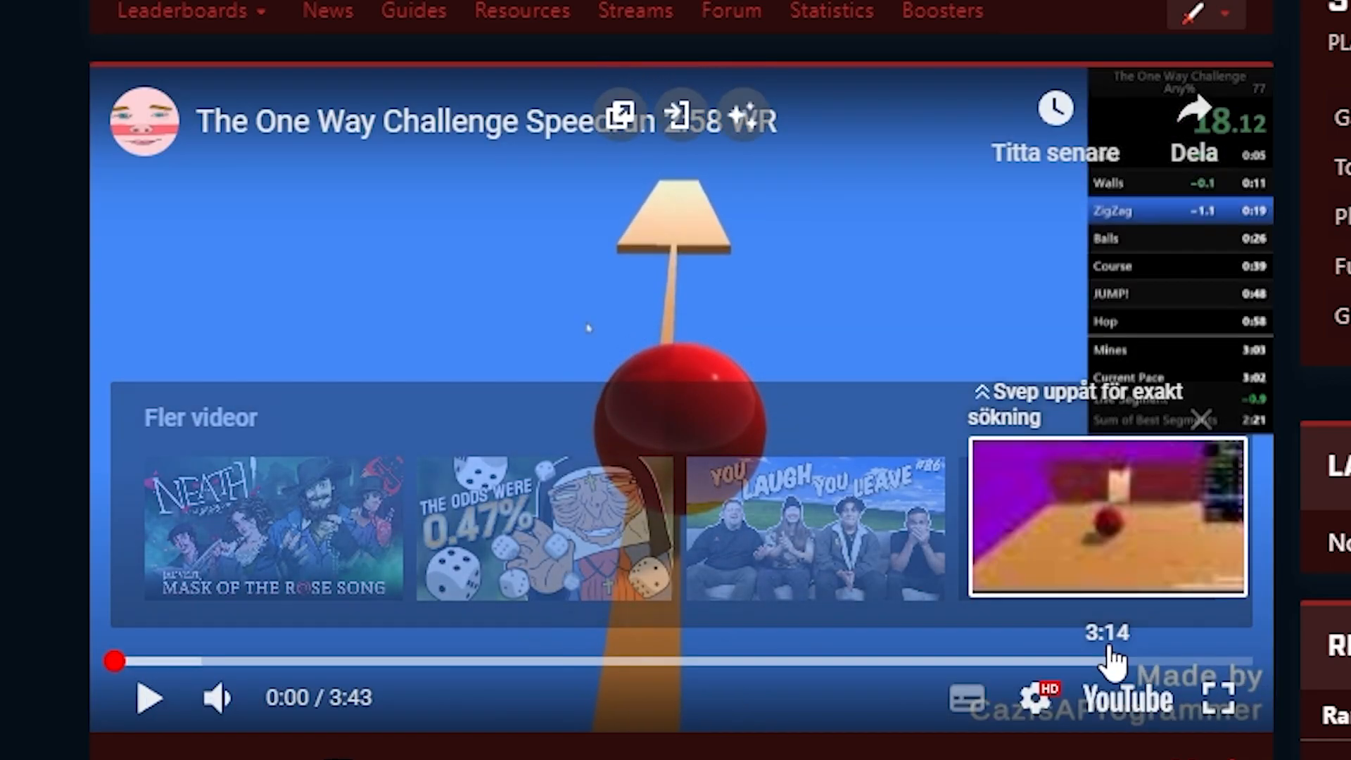
left_click(1105, 662)
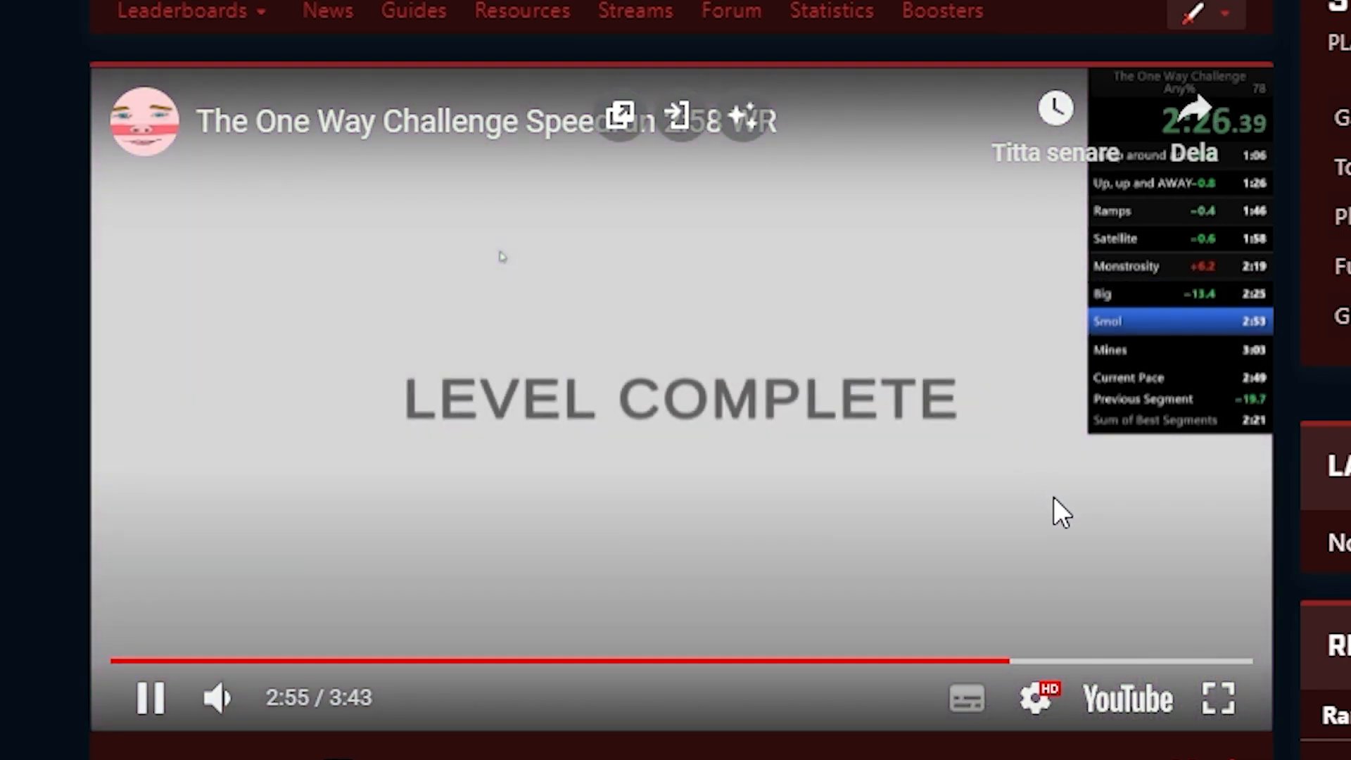
left_click(960, 659)
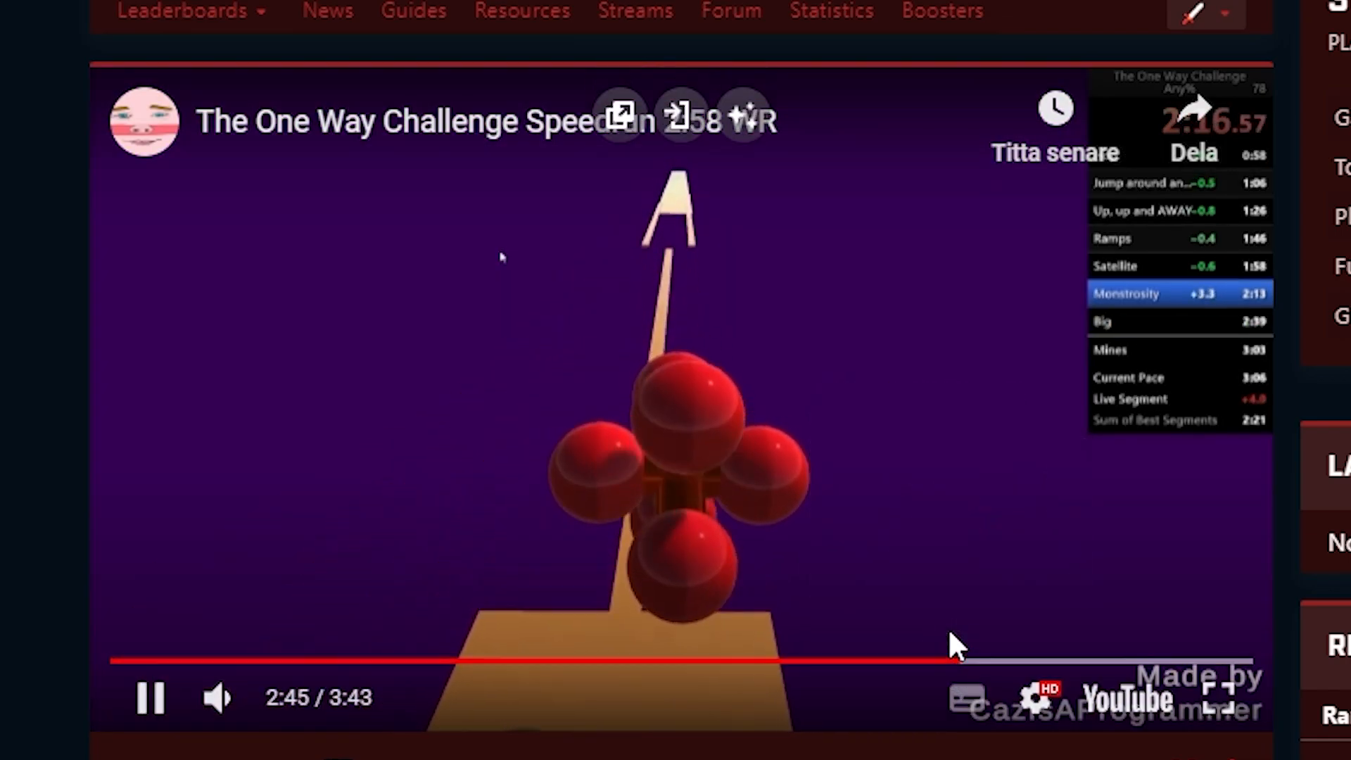
mouse_move(883, 661)
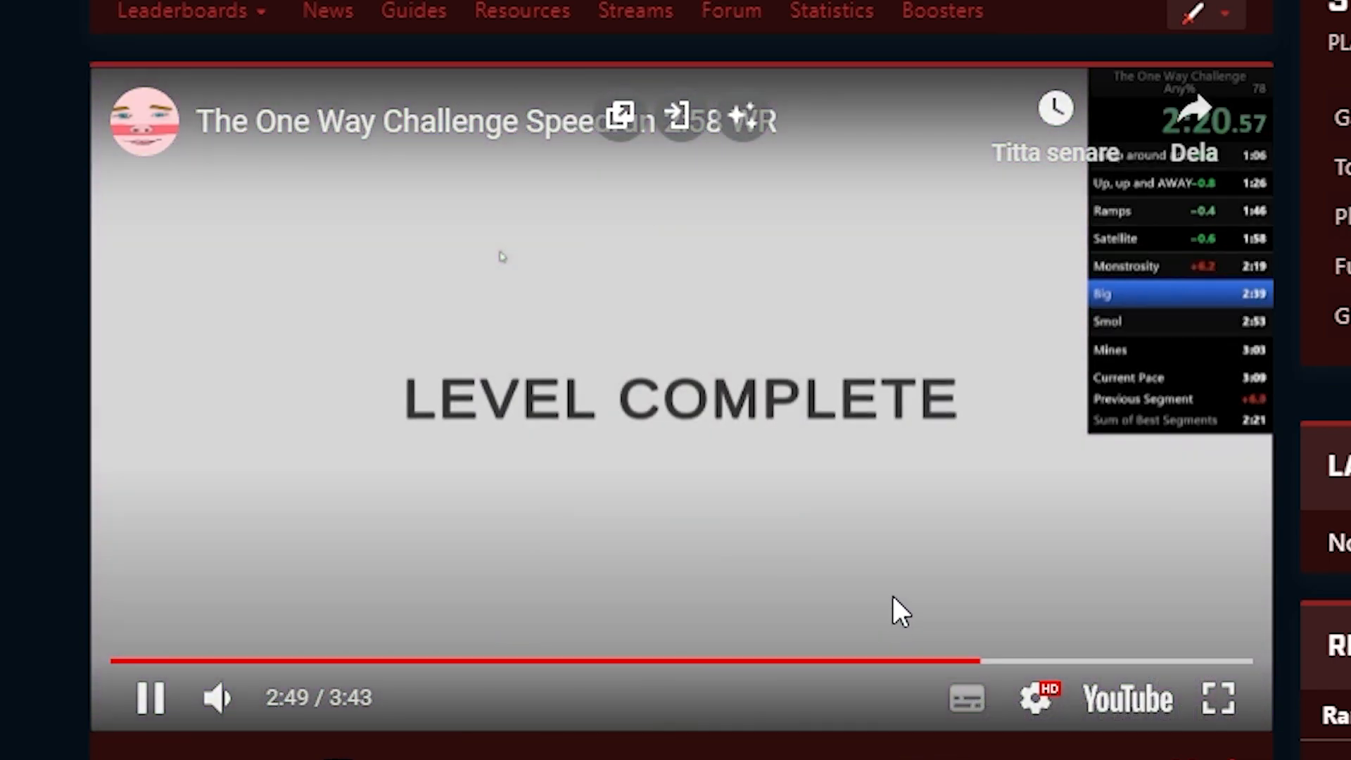
mouse_move(904, 560)
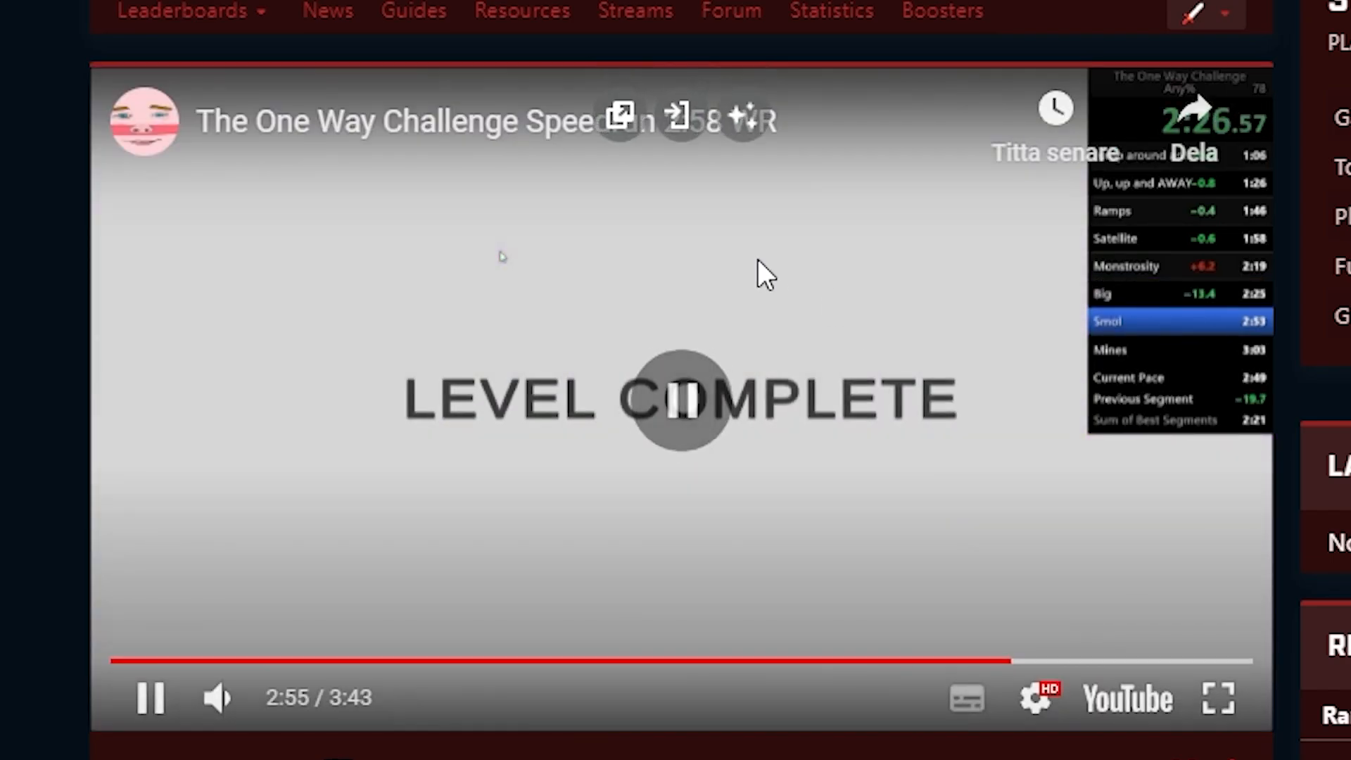
left_click(678, 406)
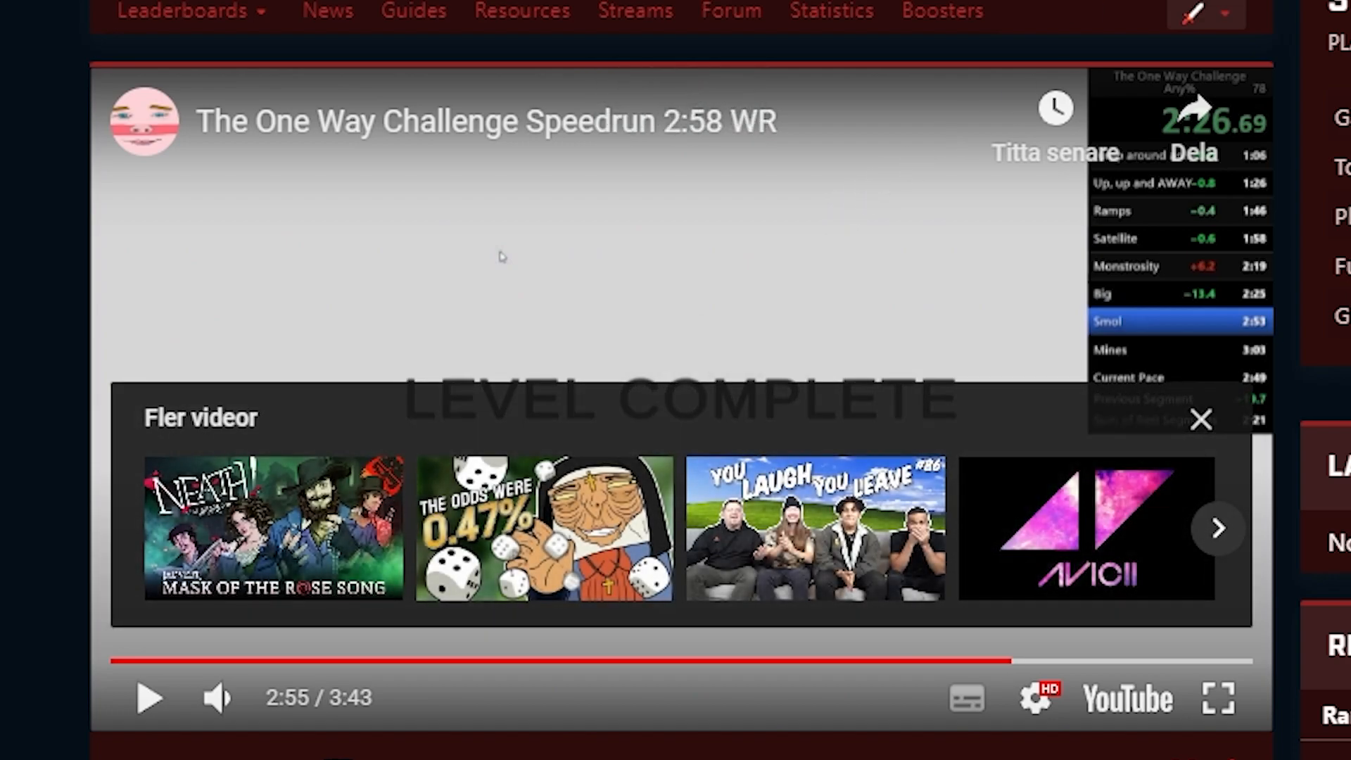